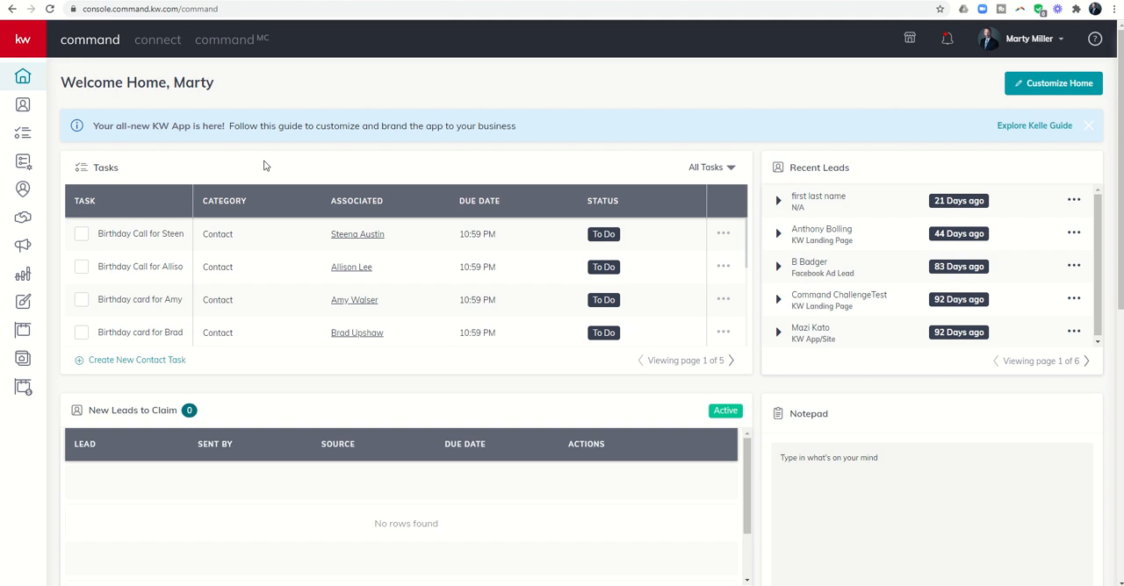
mouse_move(262, 99)
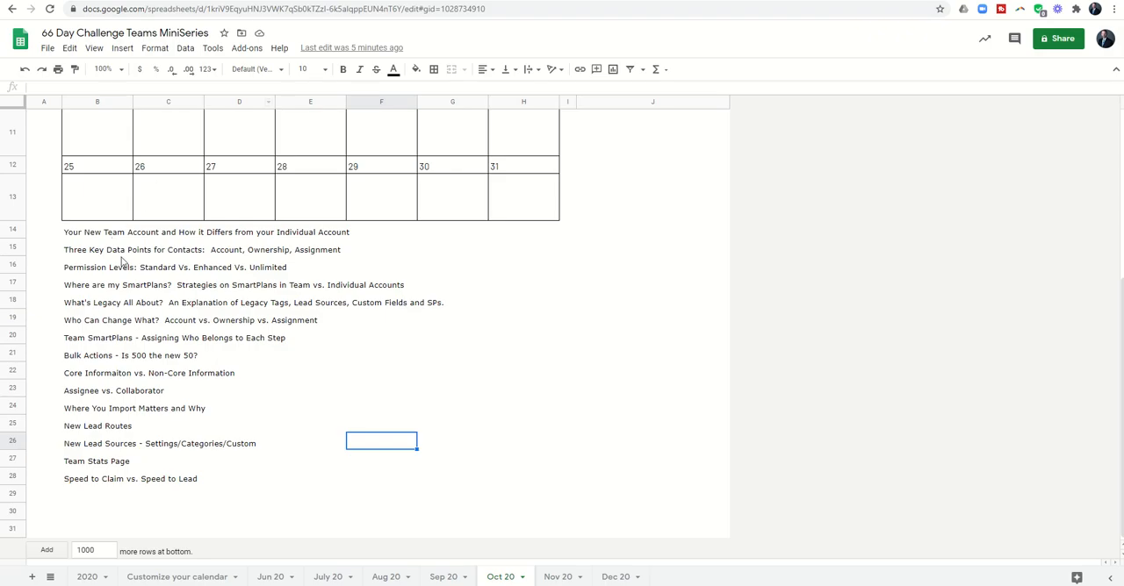
mouse_move(147, 471)
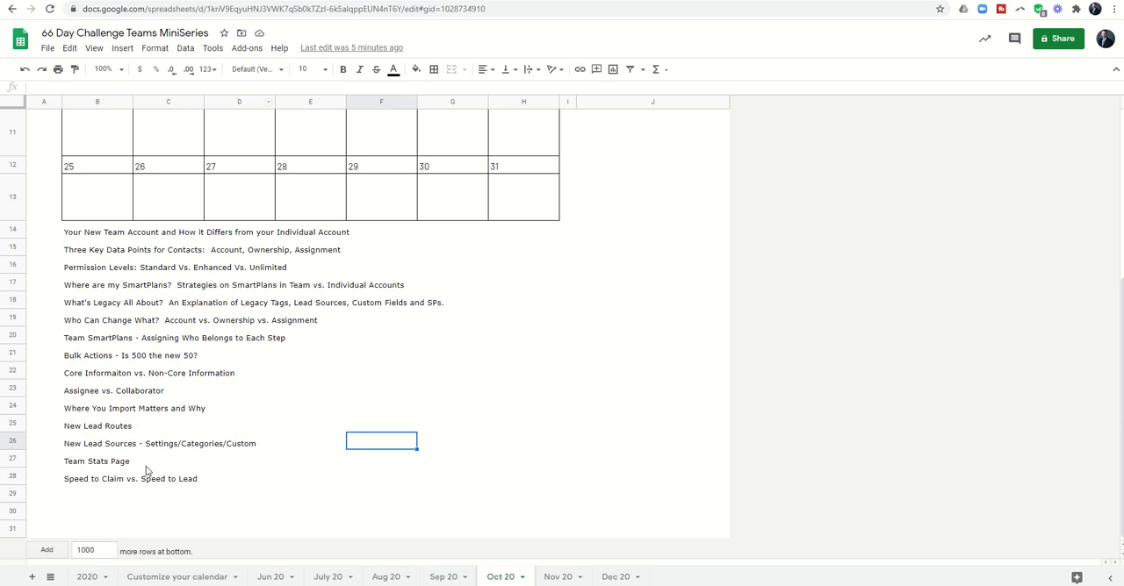
mouse_move(249, 205)
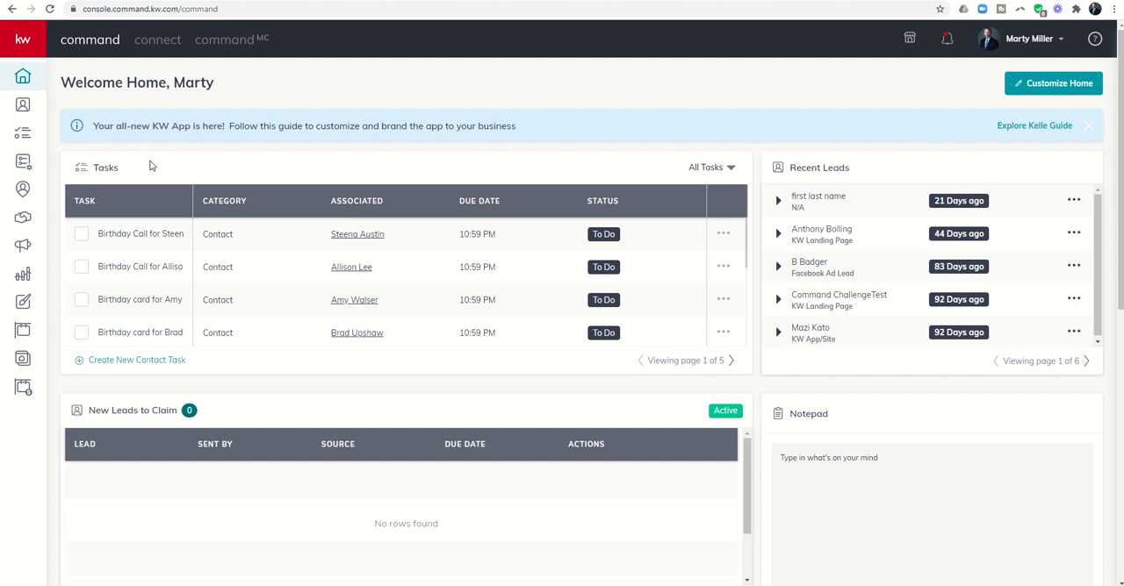
mouse_move(164, 167)
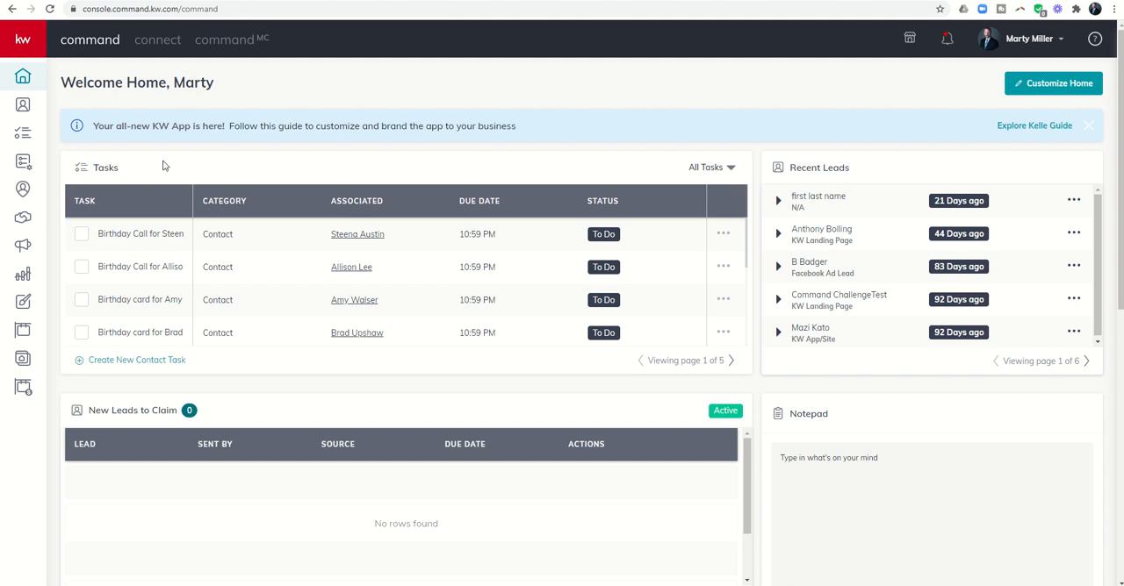